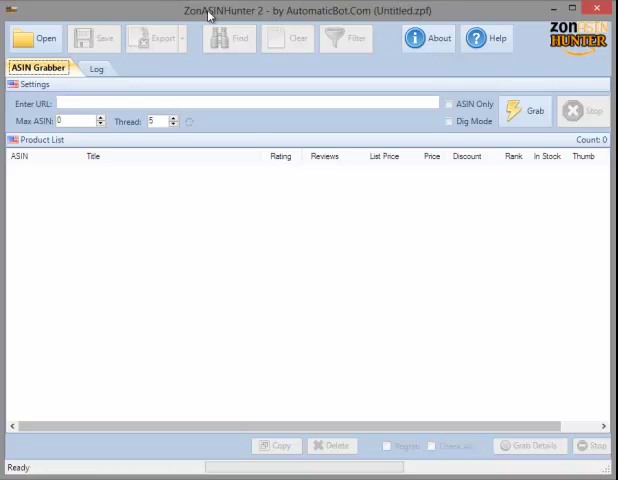
pyautogui.moveTo(248, 27)
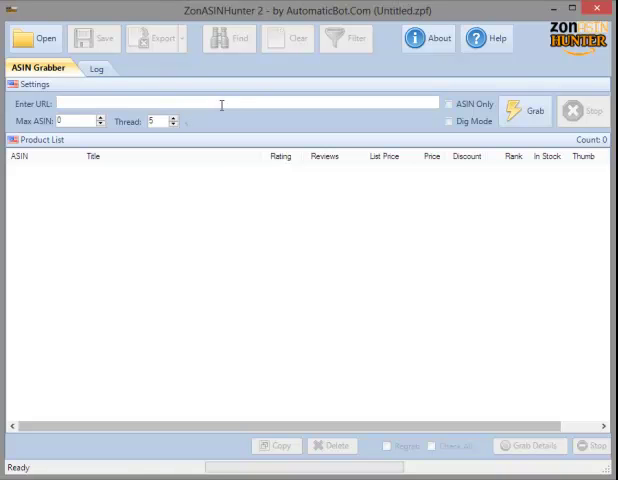
pyautogui.moveTo(173, 253)
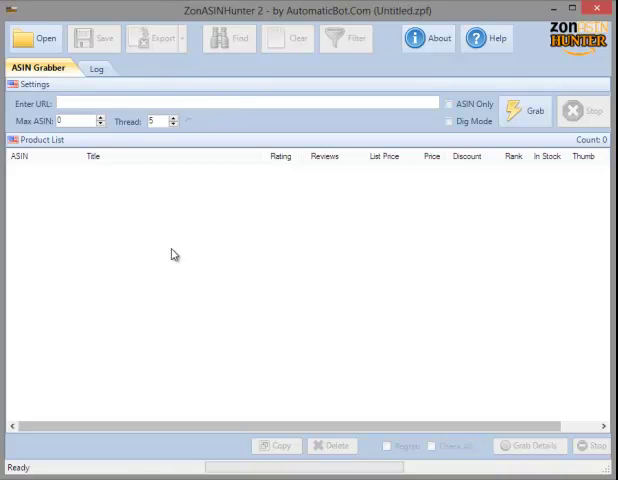
pyautogui.moveTo(28, 324)
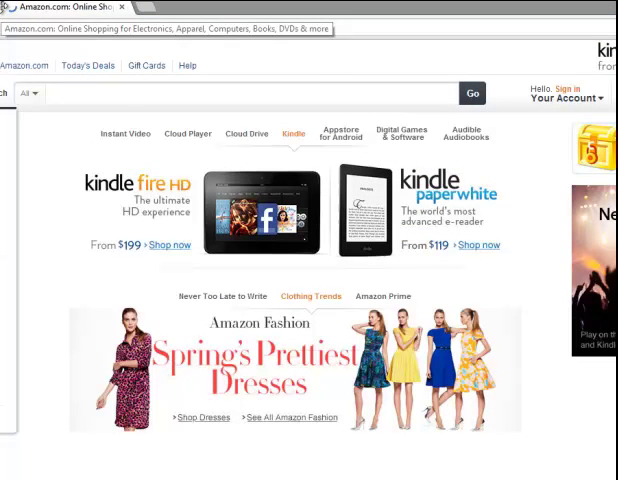
# Search the Amazon.com store for 'shoes' from the home page
pyautogui.click(45, 55)
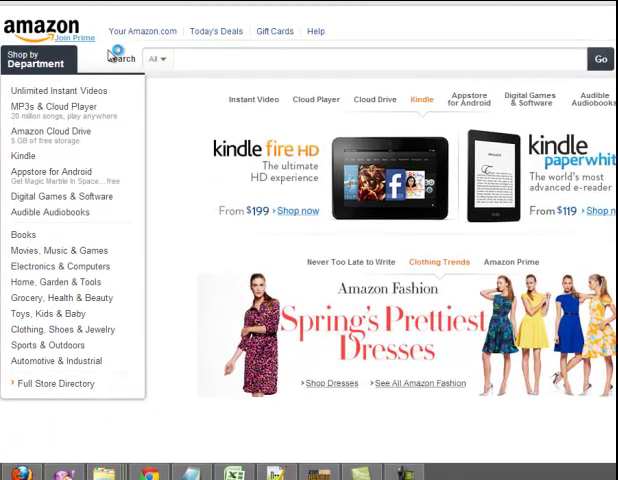
pyautogui.moveTo(300, 80)
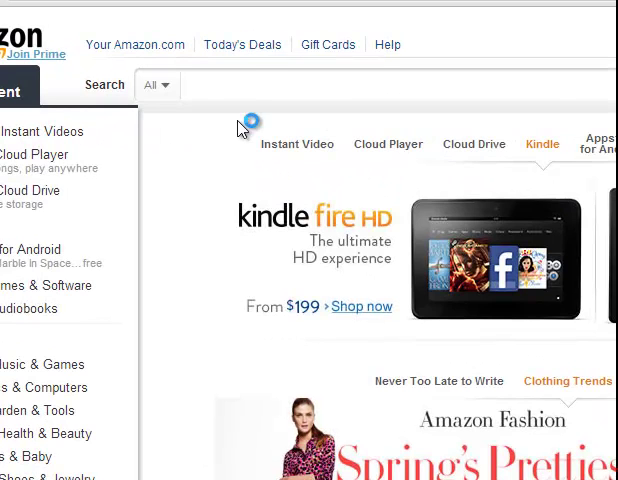
pyautogui.moveTo(258, 85)
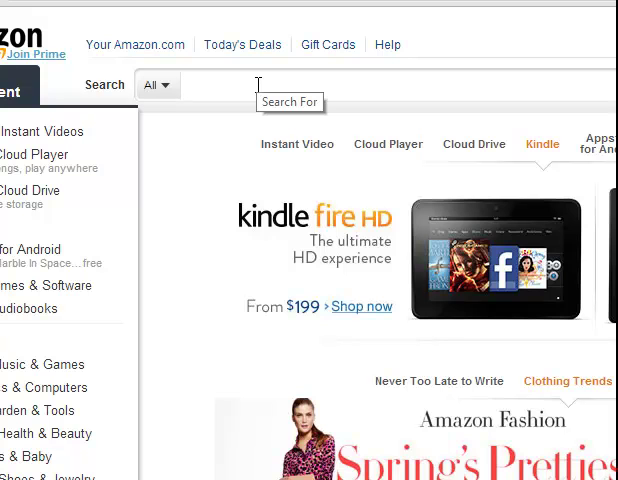
pyautogui.write('sh')
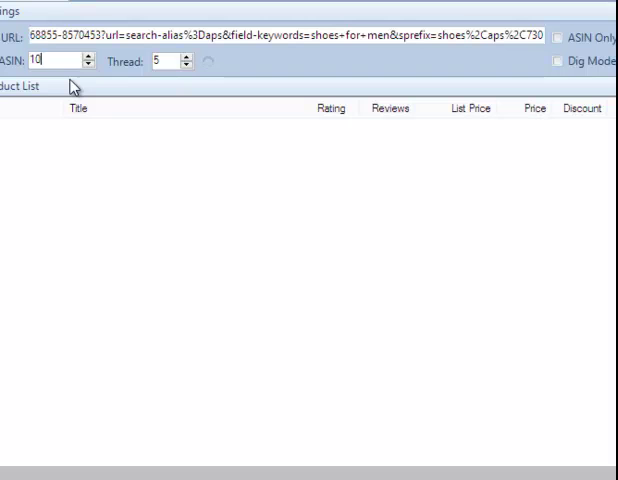
# Cap the grab of the men's shoes search URL at 1000 ASINs
pyautogui.write('1000')
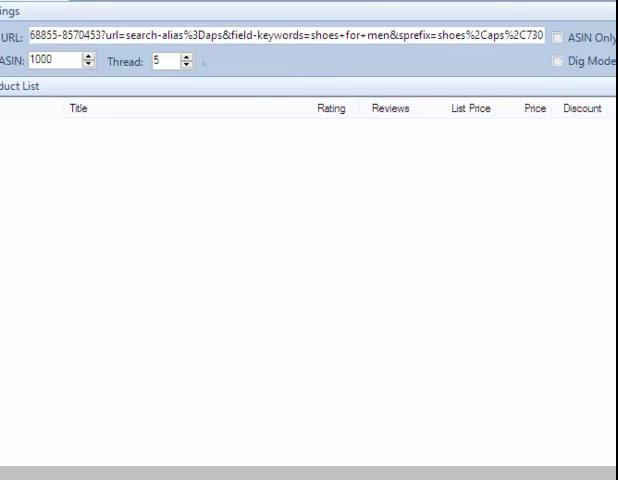
pyautogui.moveTo(470, 160)
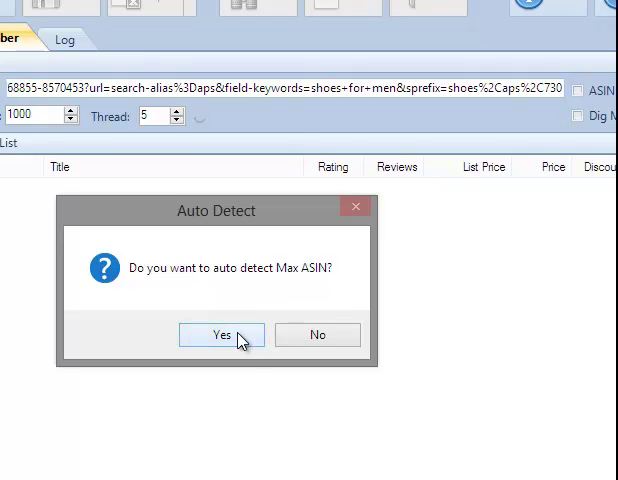
pyautogui.moveTo(35, 125)
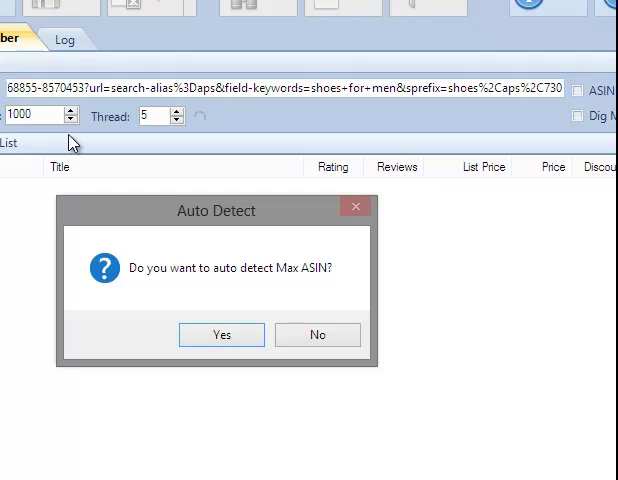
pyautogui.moveTo(212, 290)
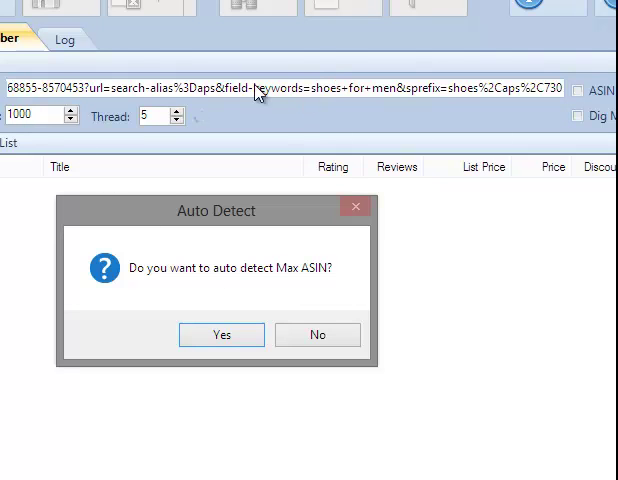
pyautogui.moveTo(37, 170)
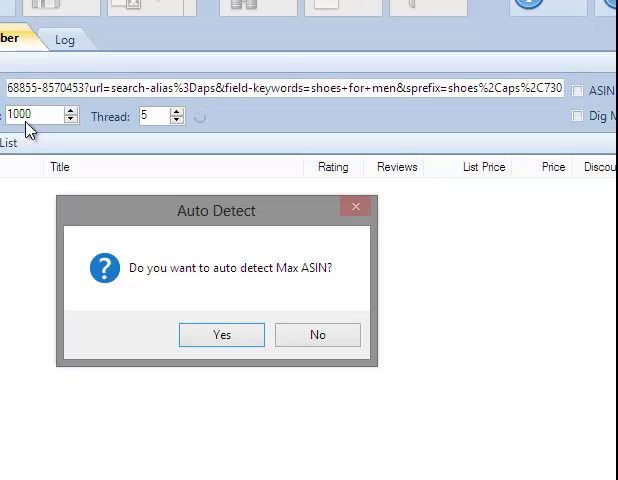
pyautogui.moveTo(60, 135)
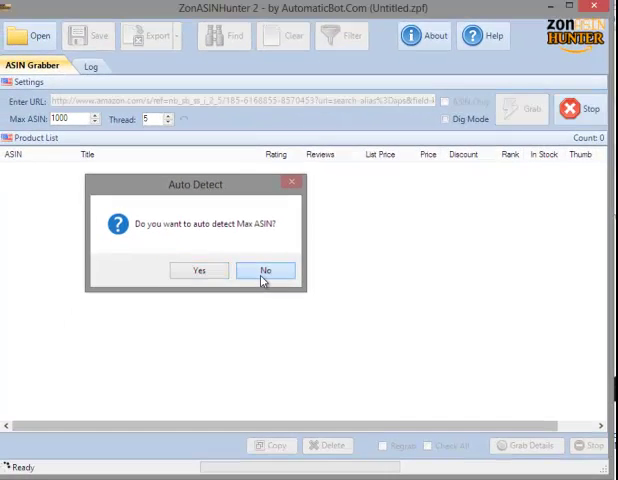
# Decline auto-detection of Max ASIN so the grab keeps the 1000 limit
pyautogui.click(265, 270)
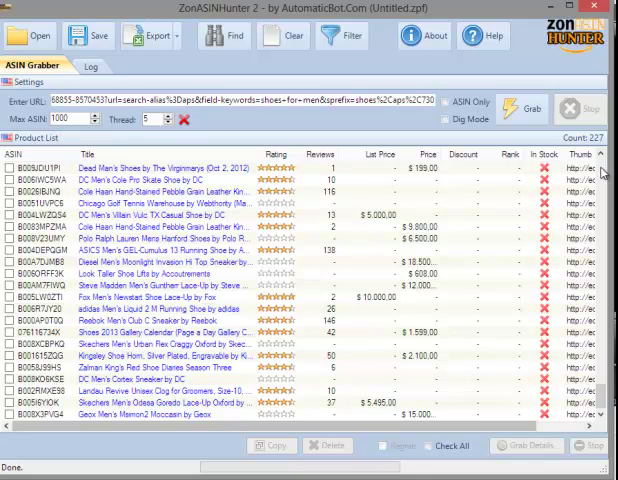
pyautogui.moveTo(511, 278)
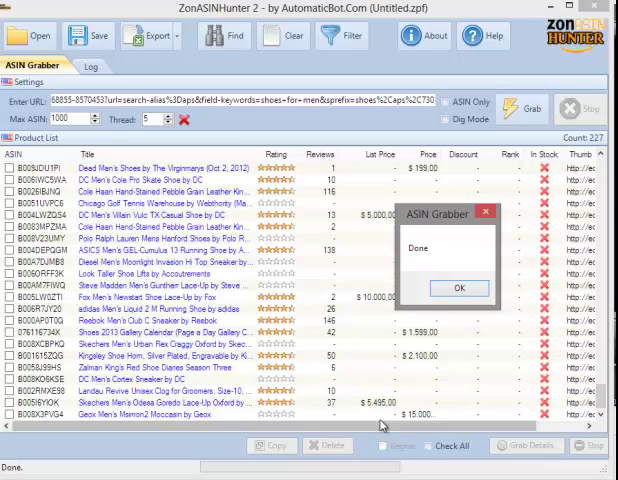
# Acknowledge the Done message after the grab lists 227 men's shoe products
pyautogui.click(457, 288)
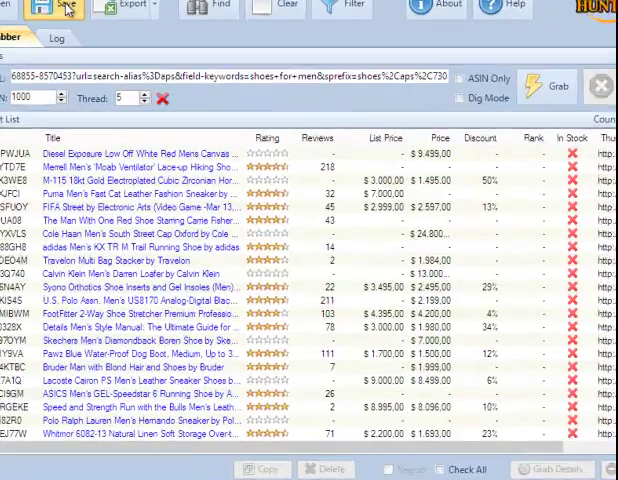
# Cancel saving the product list and review the XML/TXT export choices
pyautogui.click(123, 8)
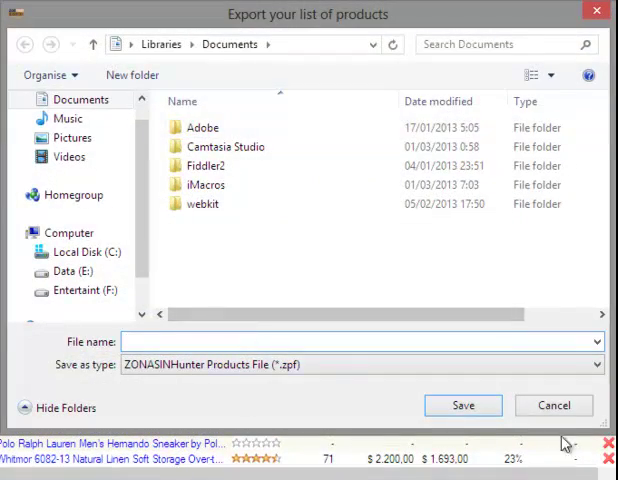
pyautogui.click(553, 405)
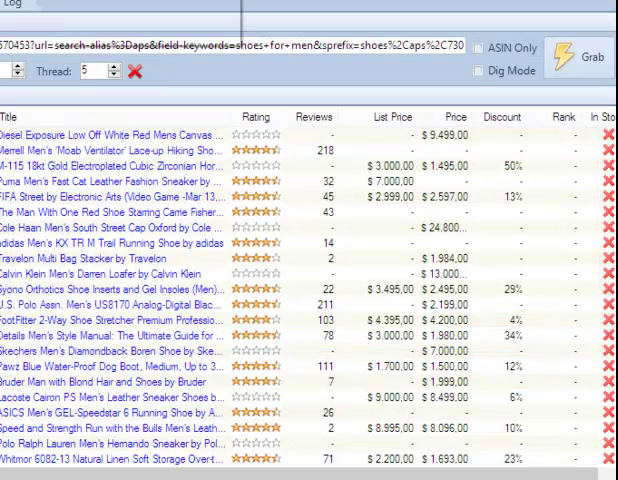
pyautogui.click(30, 10)
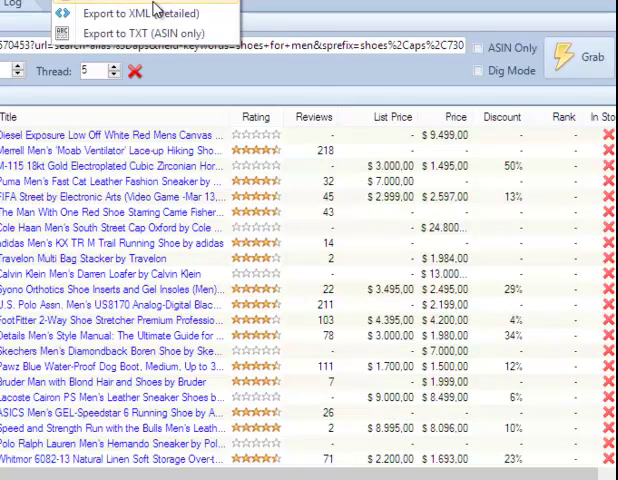
pyautogui.moveTo(150, 12)
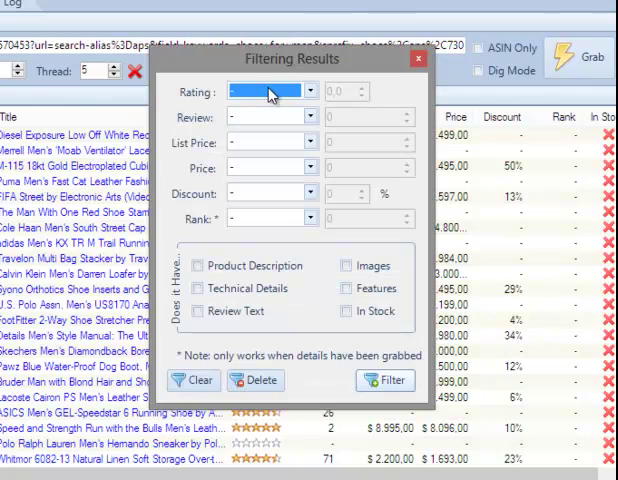
# Try a Less Than rating condition, reset it to '-', and apply the filter
pyautogui.click(310, 91)
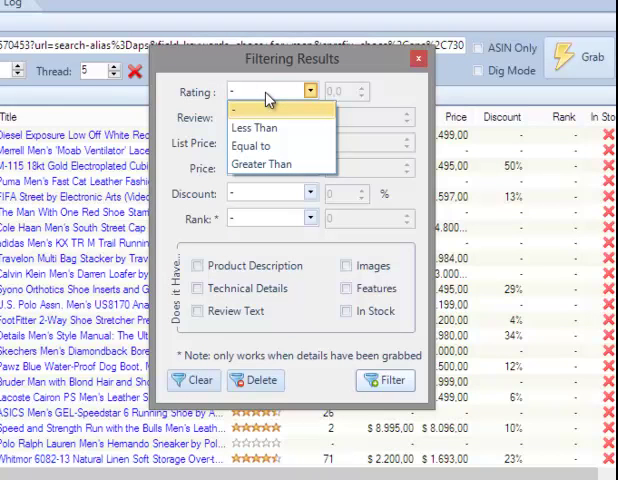
pyautogui.moveTo(268, 108)
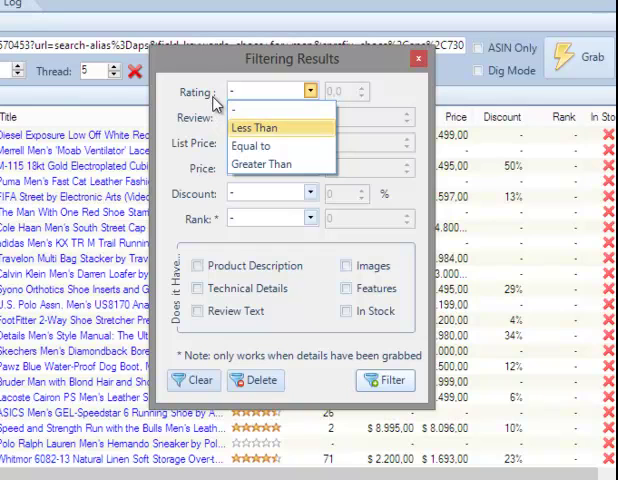
pyautogui.click(257, 127)
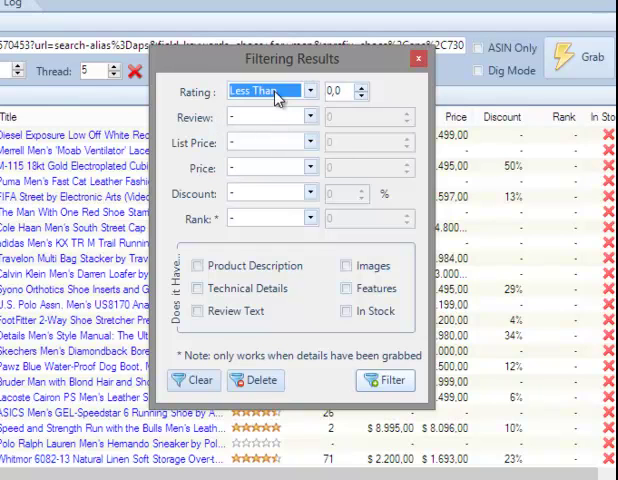
pyautogui.click(311, 117)
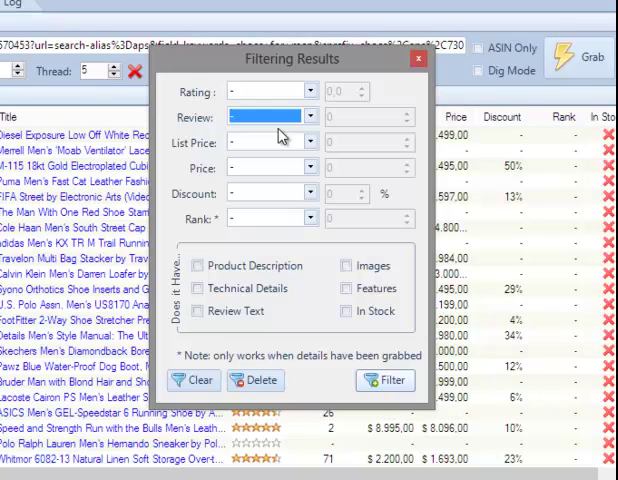
pyautogui.click(270, 166)
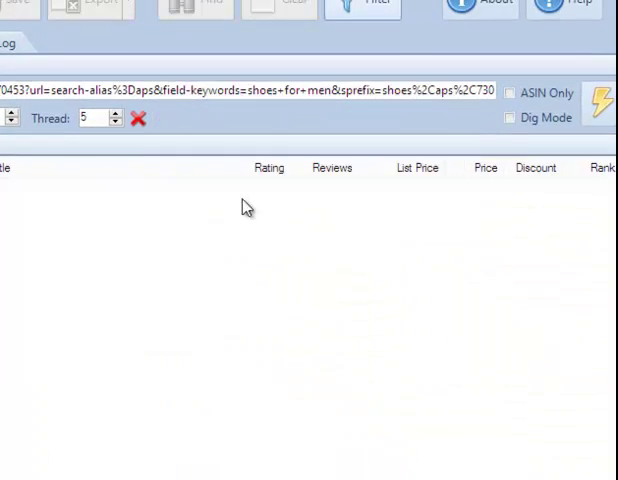
# Require a discount of less than 10 % and apply it, leaving 188 results
pyautogui.click(361, 17)
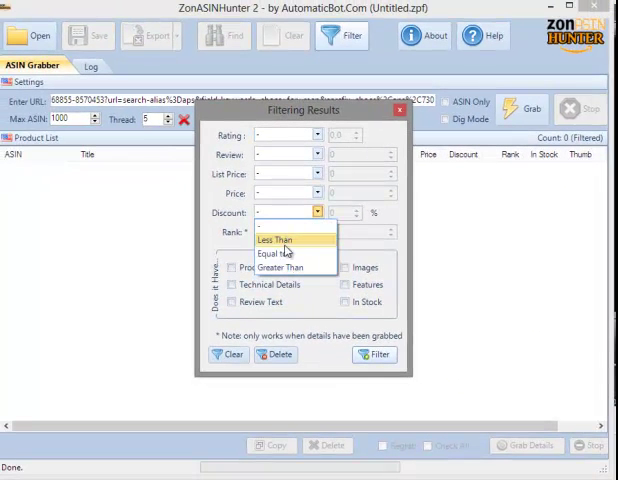
pyautogui.click(285, 238)
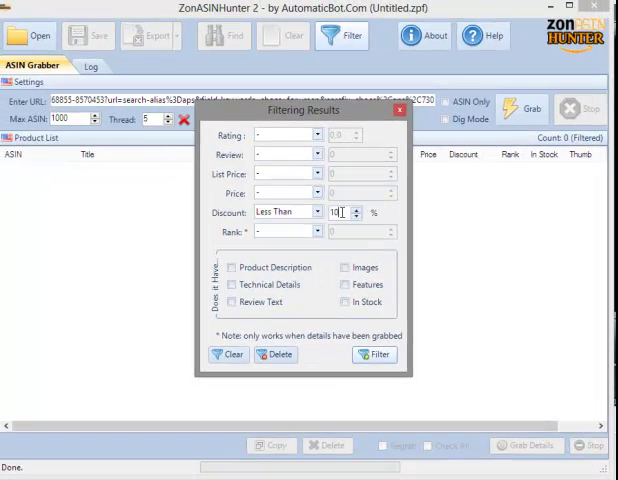
pyautogui.click(375, 354)
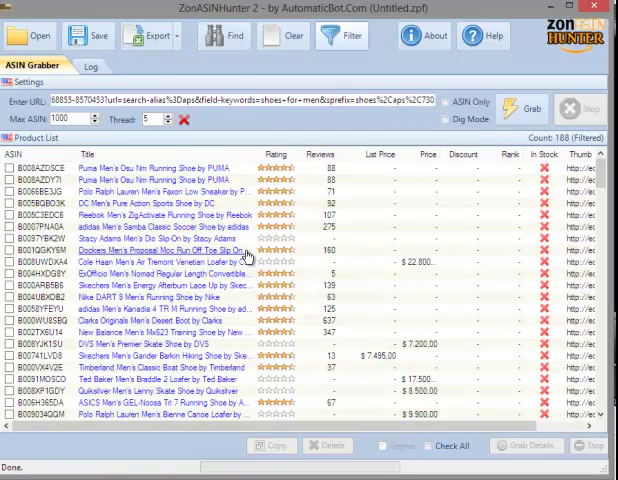